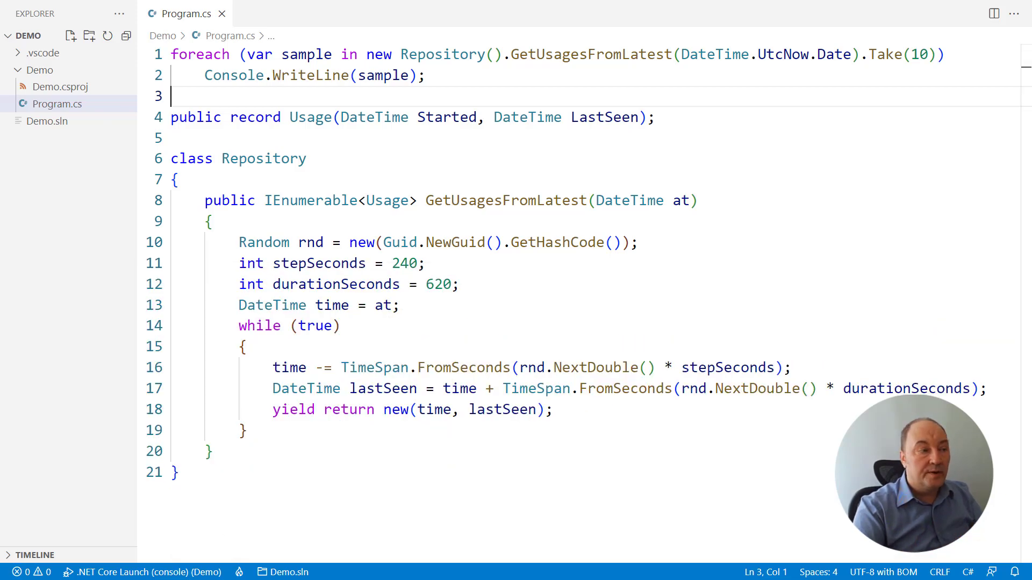
Comment out the foreach loop and declare now as today 10:00 UTC and maxAgeHours.
{"action": "key", "text": "ctrl+/"}
{"action": "type", "text": "DateTime now"}
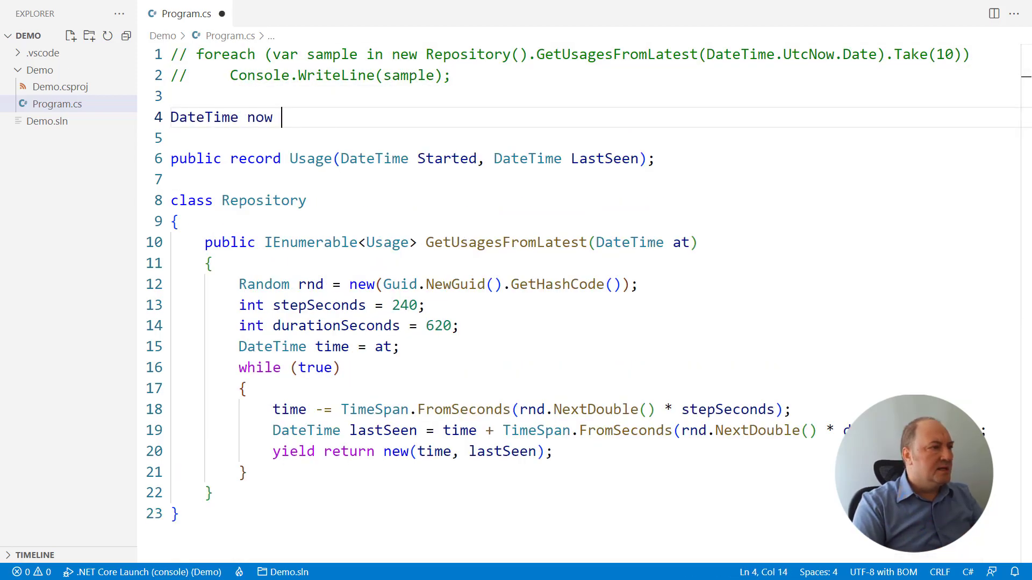
{"action": "type", "text": "= DateTime.UtcNow.Date.AddHours(10);"}
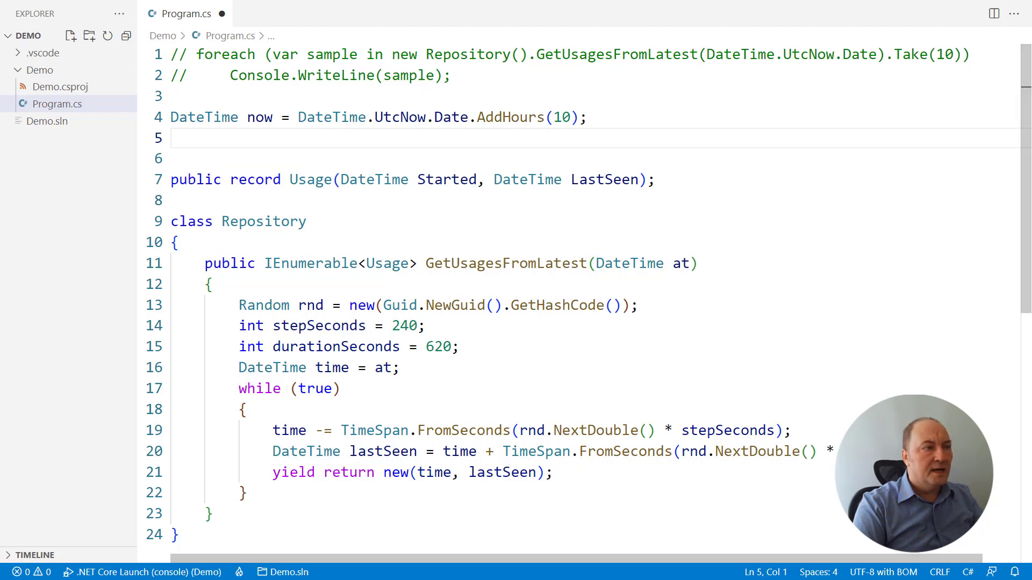
{"action": "type", "text": "int maxAgeHours = 48;"}
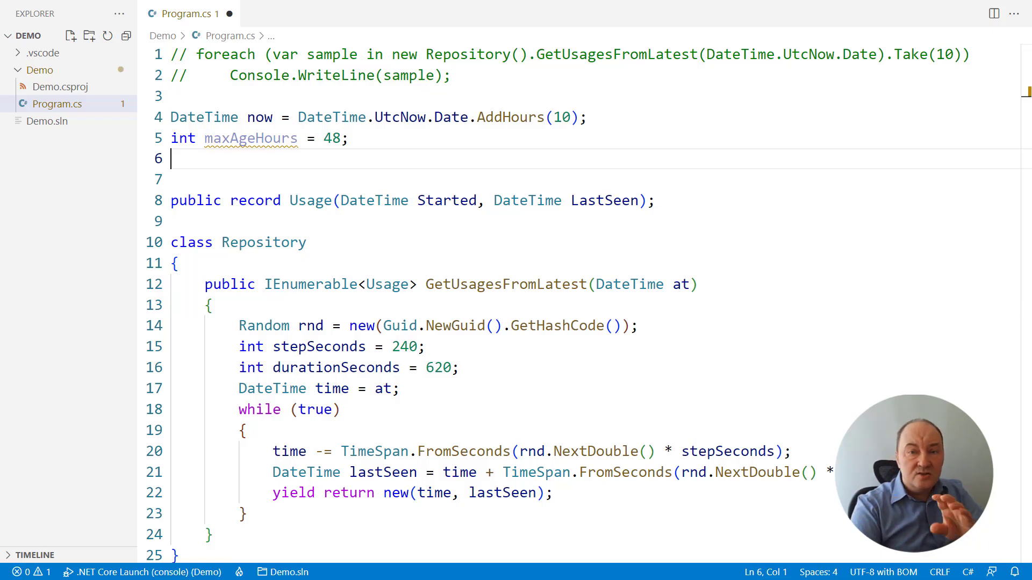
Begin the query with new Repository().GetUsagesFromLatest(now) projecting ages in rounded-up hours.
{"action": "type", "text": "new"}
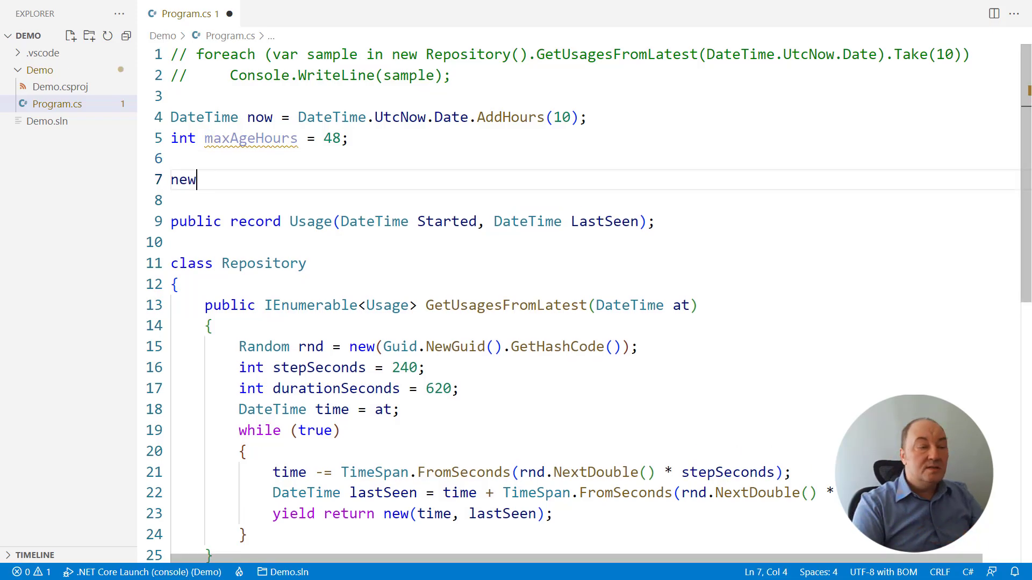
{"action": "type", "text": "Repository()"}
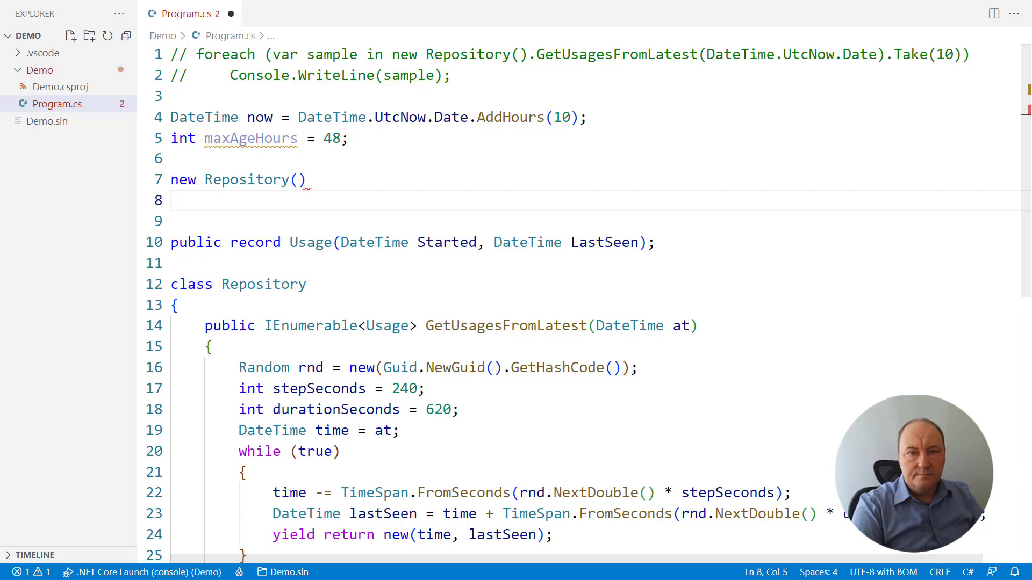
{"action": "type", "text": ".GetUsagesFromLatest(now"}
{"action": "left_click", "coordinate": [594, 222]}
{"action": "type", "text": ".Select(sample => (int)Math.Ceiling((now - sample.Started).TotalHours"}
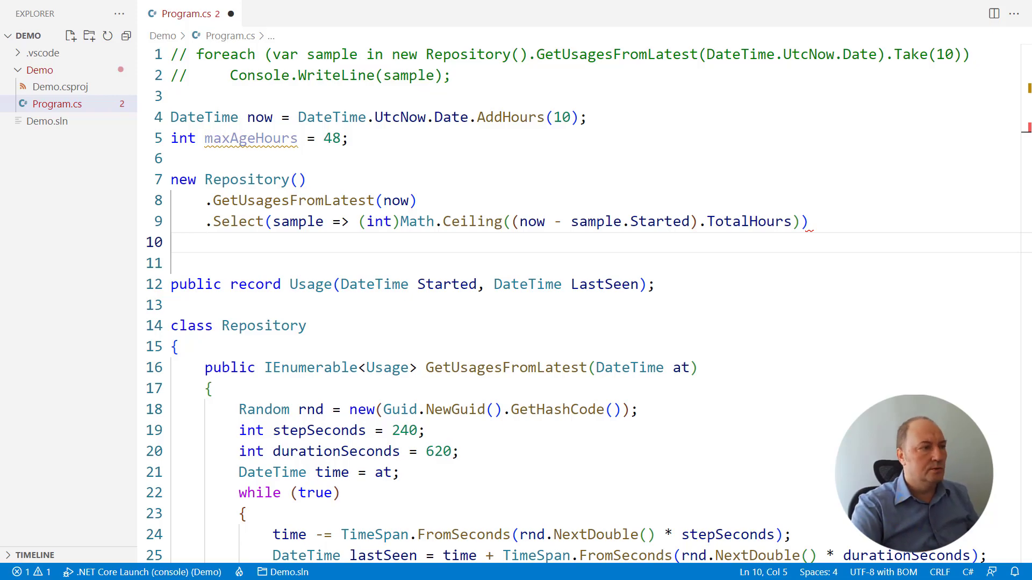
Append TakeWhile(age => age <= maxAgeHours), GroupBy(age) and an hour/age/count Select.
{"action": "type", "text": ".TakeWhile(age => age <= maxAgeHours)"}
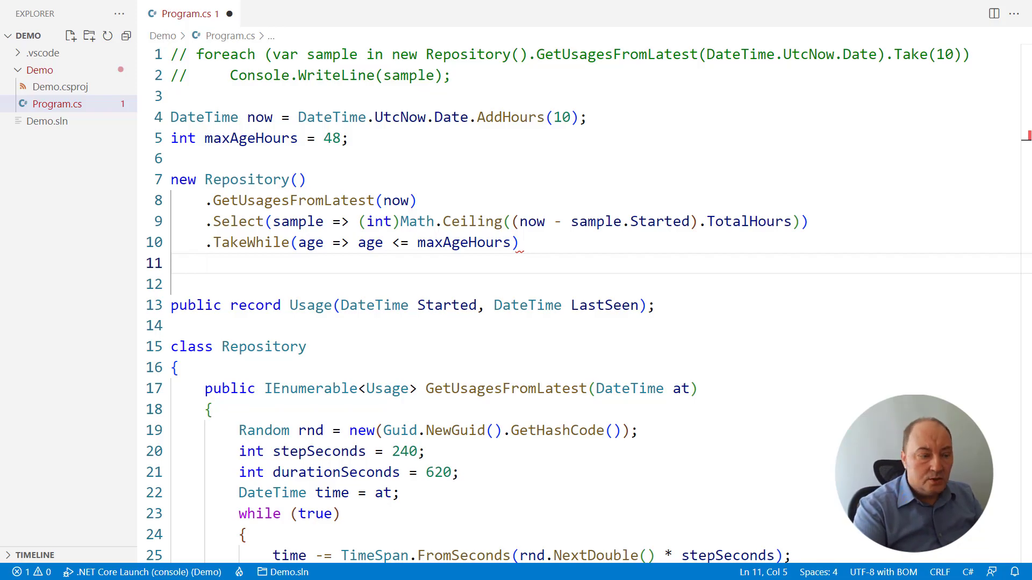
{"action": "type", "text": ".GroupBy(age)"}
{"action": "type", "text": ".Select(group => (hour: now.AddHours(-group.Key), age: group.Key, count: group.Count()))"}
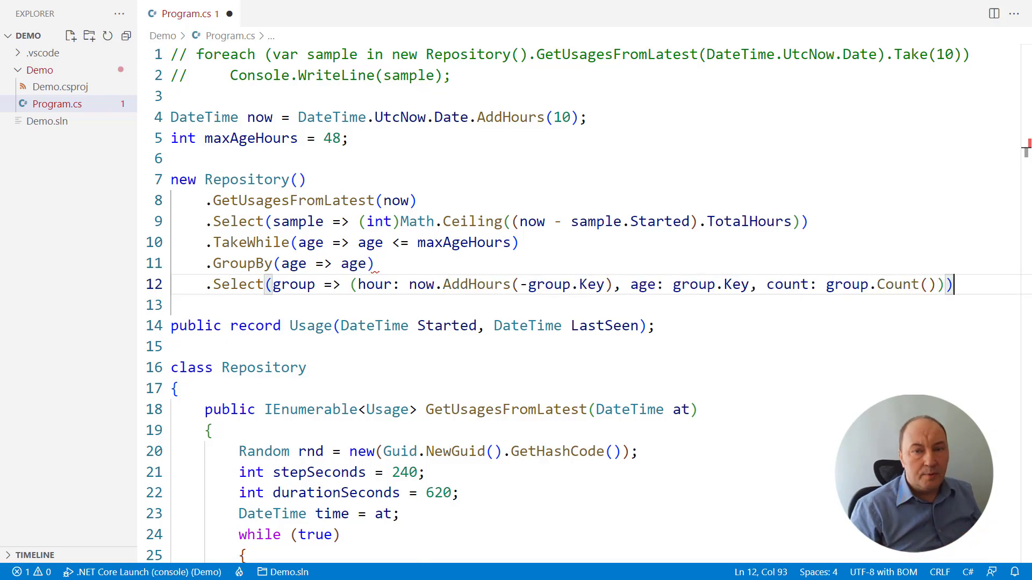
Add .OrderByDescending(row => row.age) on a new line of the query.
{"action": "key", "text": "Enter"}
{"action": "type", "text": ".OrderByDescending(row => row.age"}
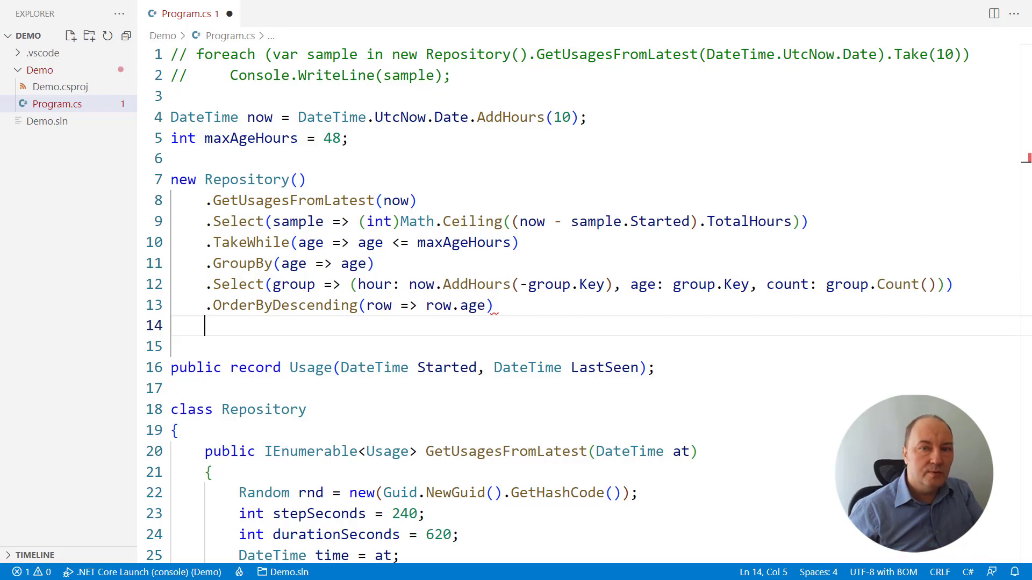
Append a Select formatting each row as 'yyyy/MM/dd HH:00:00' plus count asterisks.
{"action": "type", "text": ".Select"}
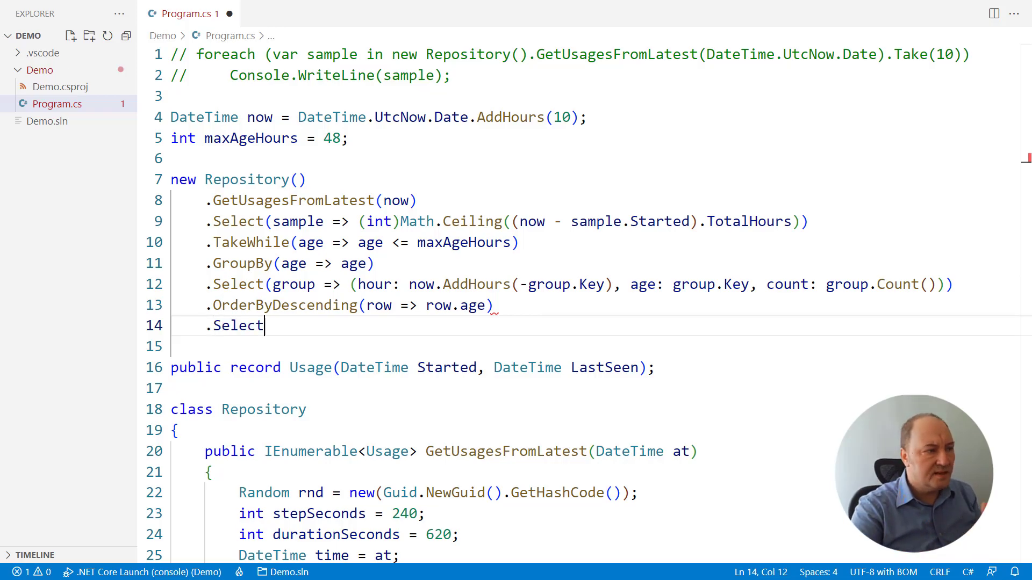
{"action": "type", "text": "(row => $\"{row.hour:yyyy/MM/dd HH\\\\:00\\\\:00} {new string('*', row.count)}\")"}
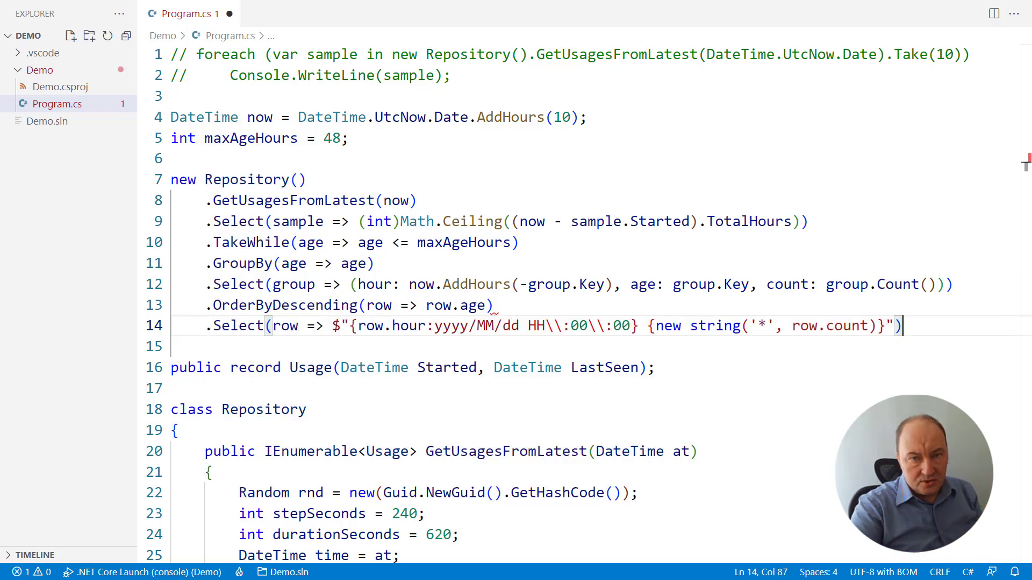
{"action": "key", "text": "Enter"}
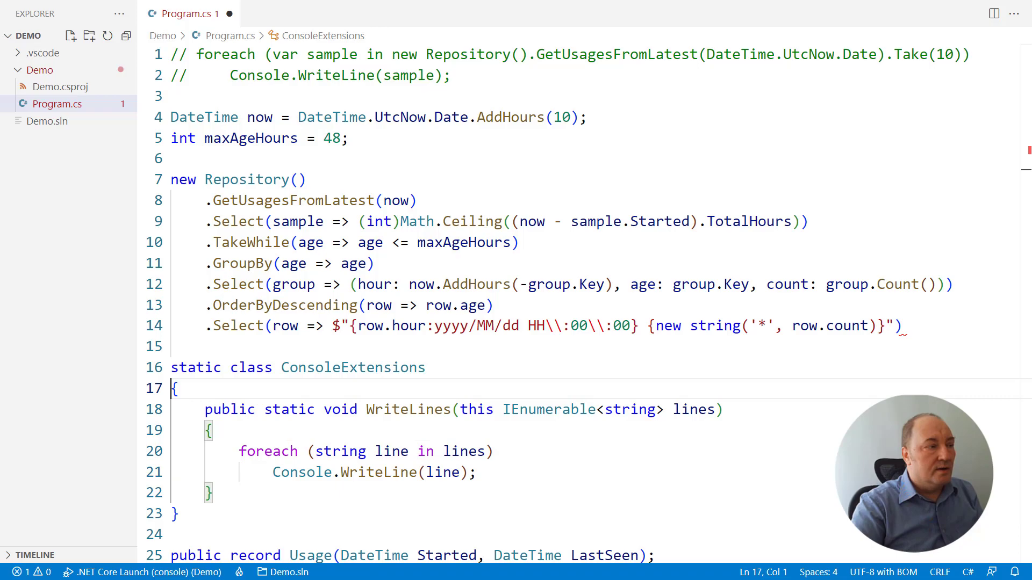
Terminate the query chain with .WriteLines();.
{"action": "type", "text": ".WriteLines();"}
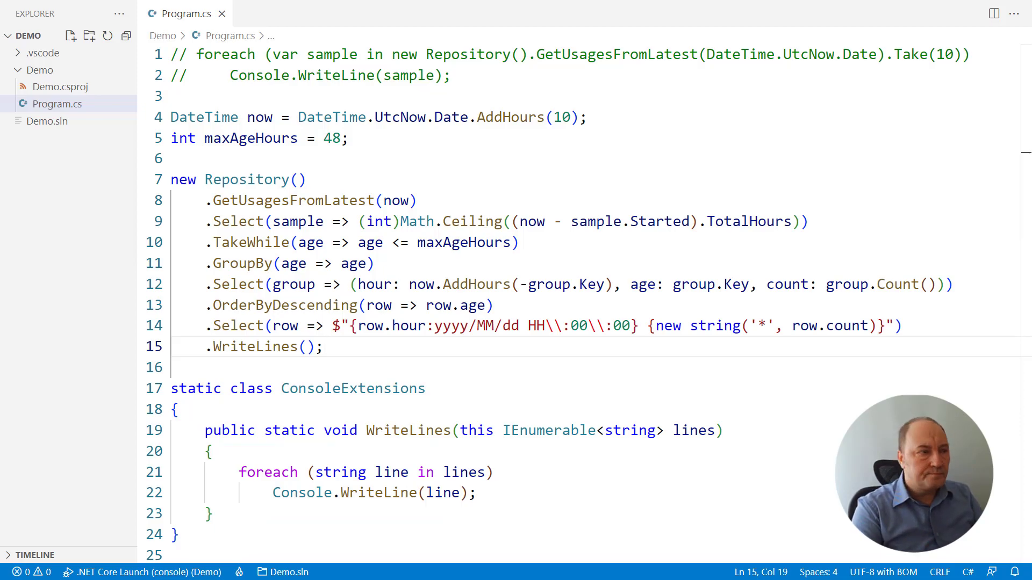
{"action": "type", "text": "// ***"}
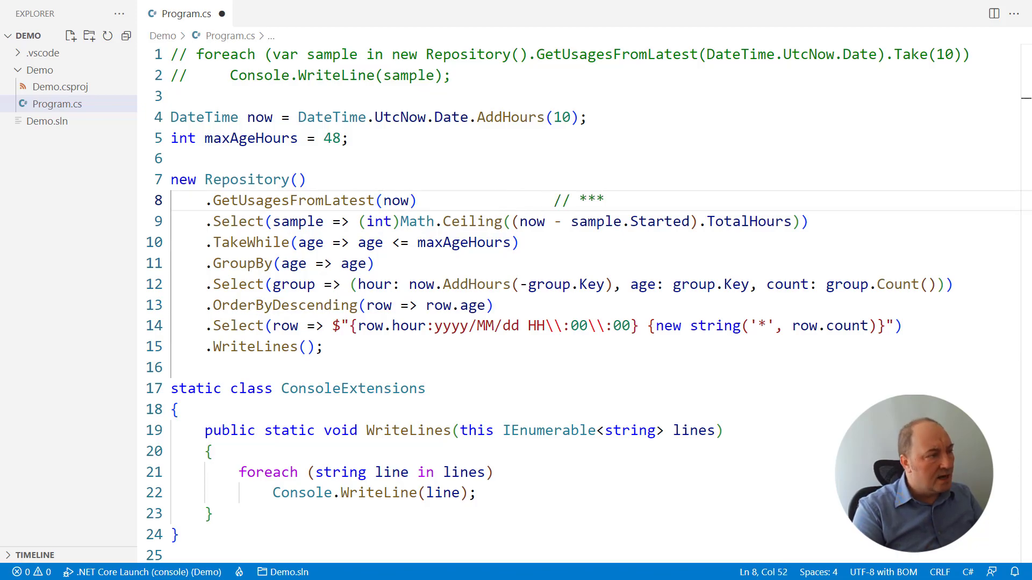
{"action": "left_click", "coordinate": [533, 242]}
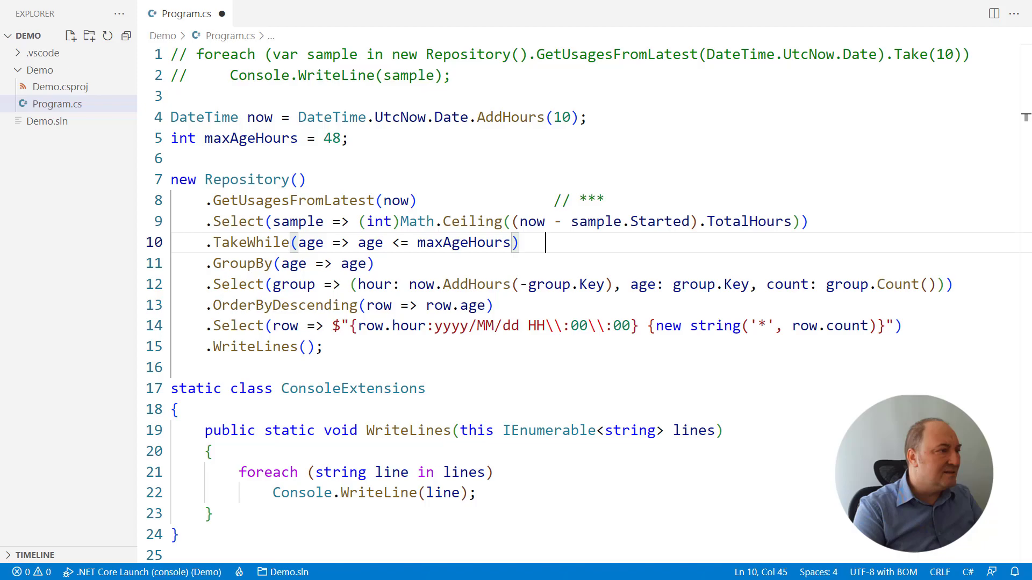
{"action": "type", "text": "// ***"}
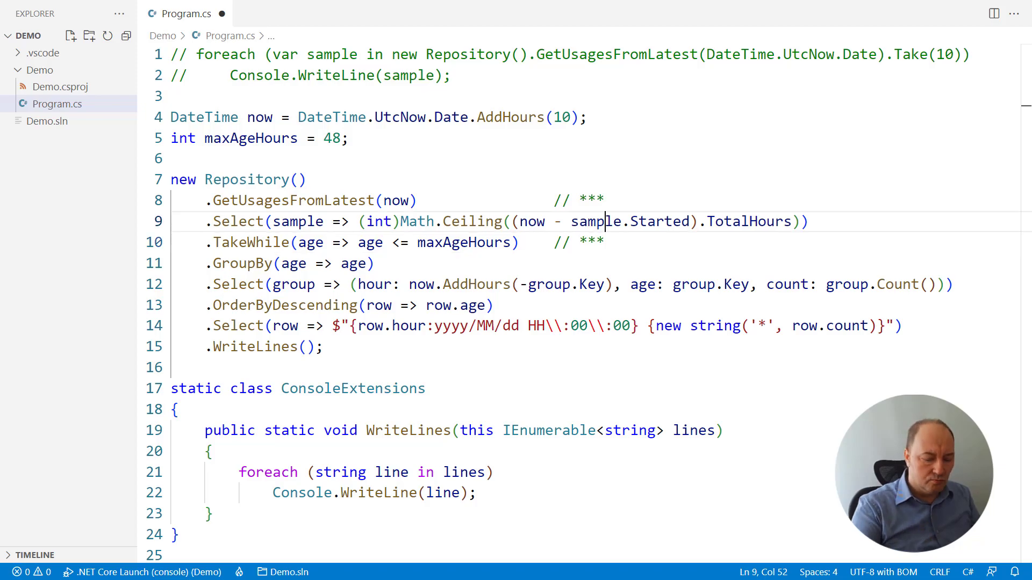
{"action": "type", "text": "// ---"}
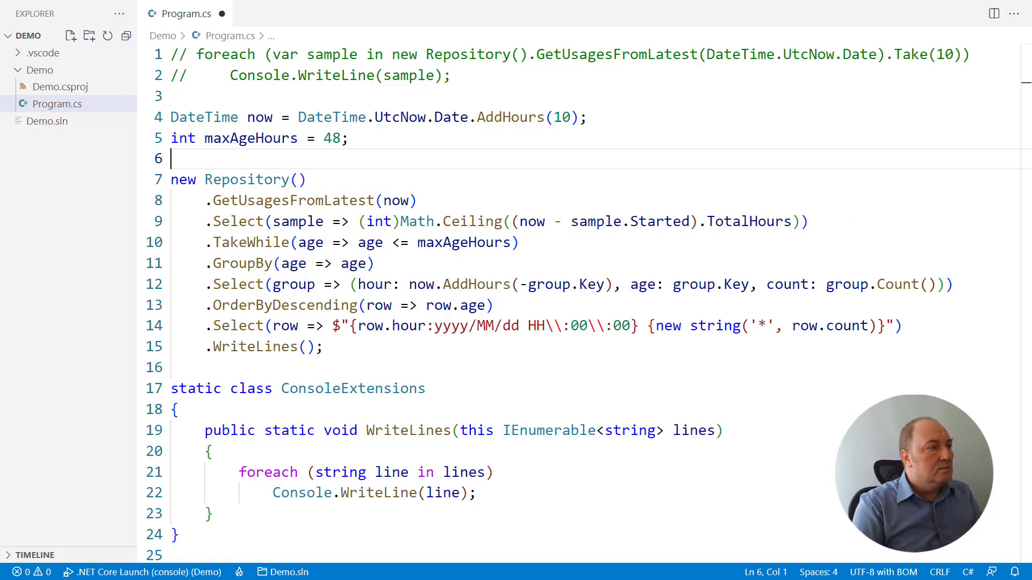
Declare DateTime cutoff = now.AddHours(-maxAgeHours) and filter samples with TakeWhile on Started.
{"action": "type", "text": "DateTime cutoff = now.AddHours(-maxAgeHours);"}
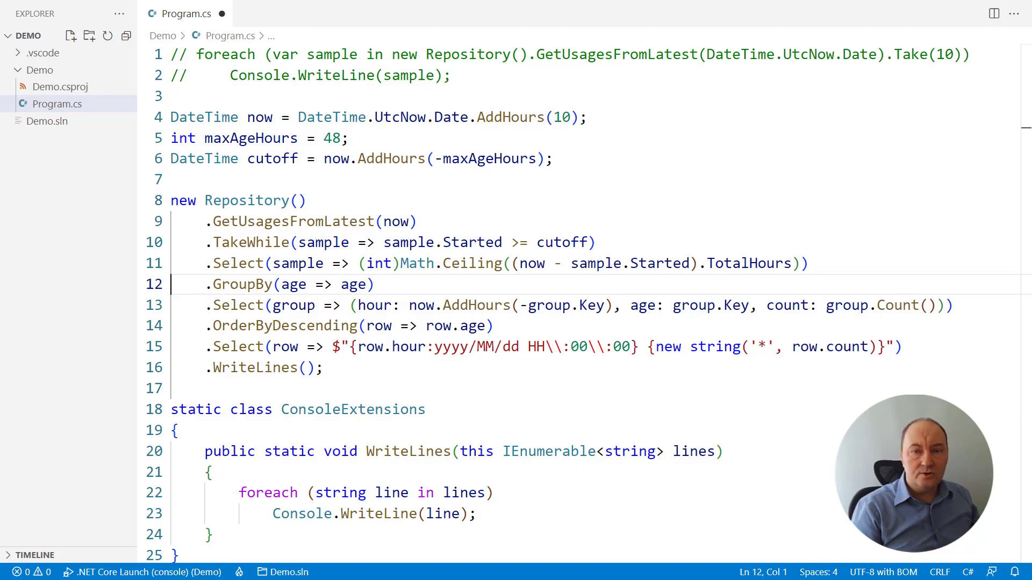
Add // Infrastructure, // Domain and // UI comments with blank separator lines.
{"action": "type", "text": "// Infrastructure"}
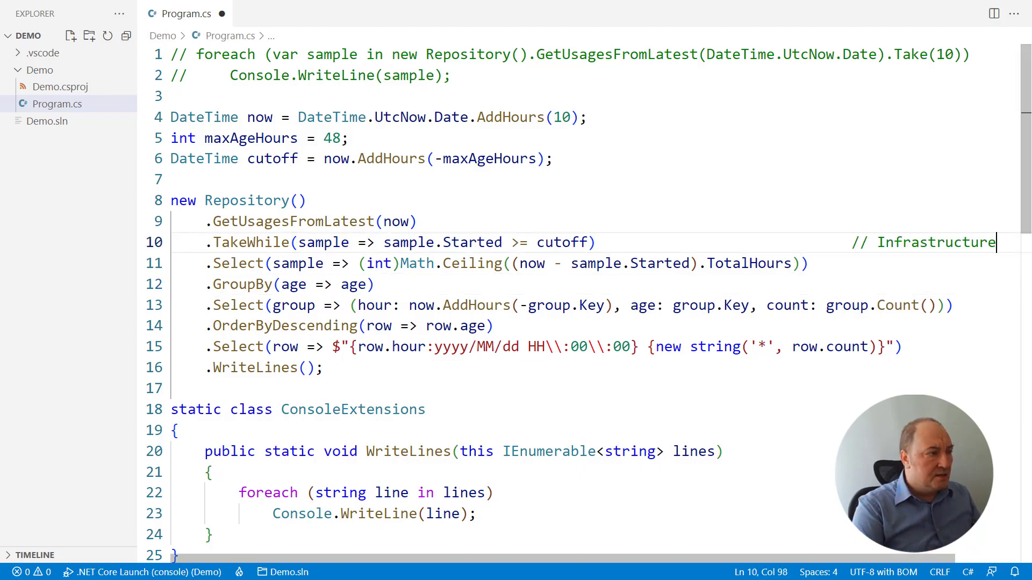
{"action": "key", "text": "Enter"}
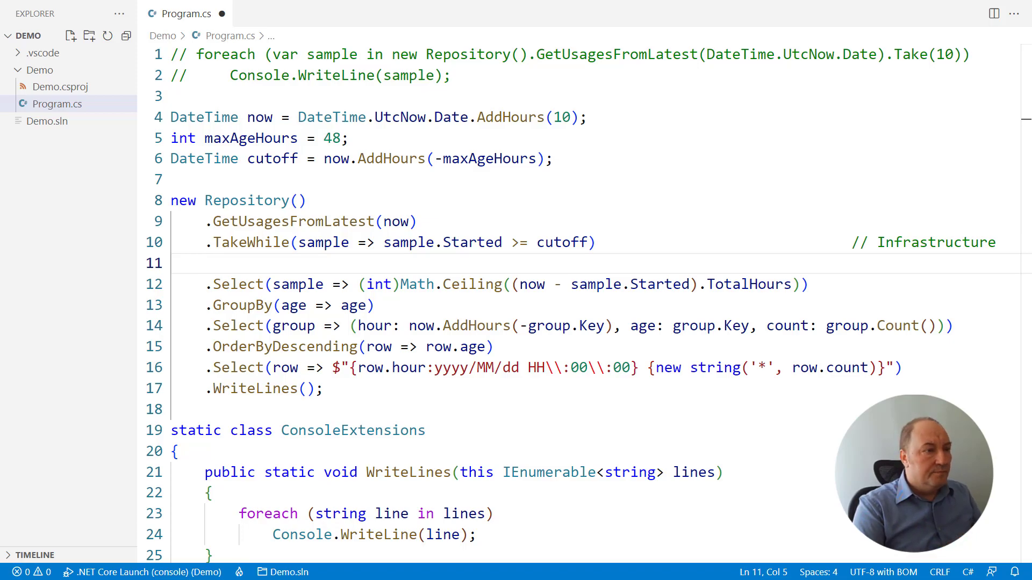
{"action": "type", "text": "// Domain"}
{"action": "left_click", "coordinate": [585, 347]}
{"action": "type", "text": "                                          // UI"}
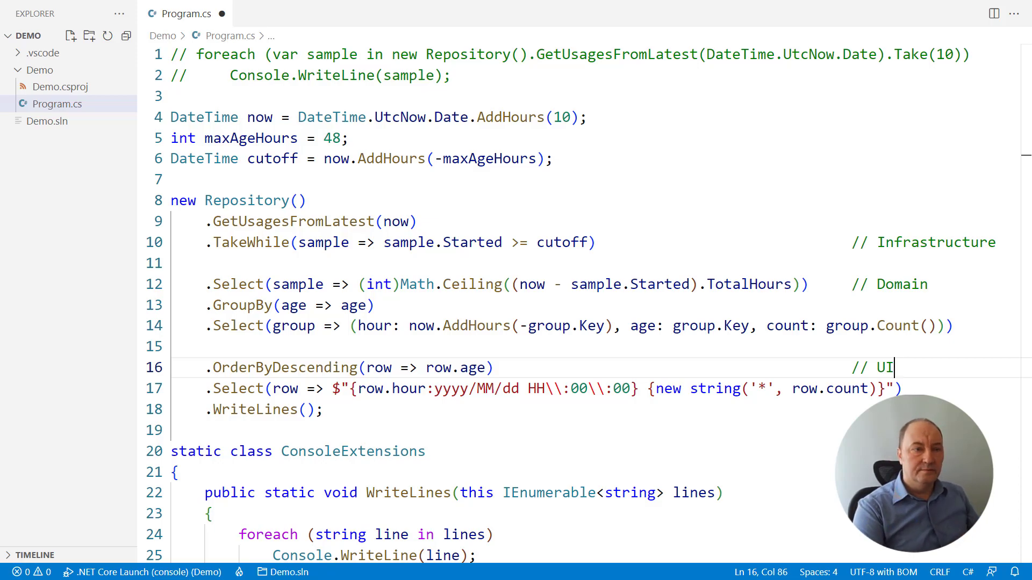
{"action": "scroll", "scroll_direction": "down", "scroll_amount": 3}
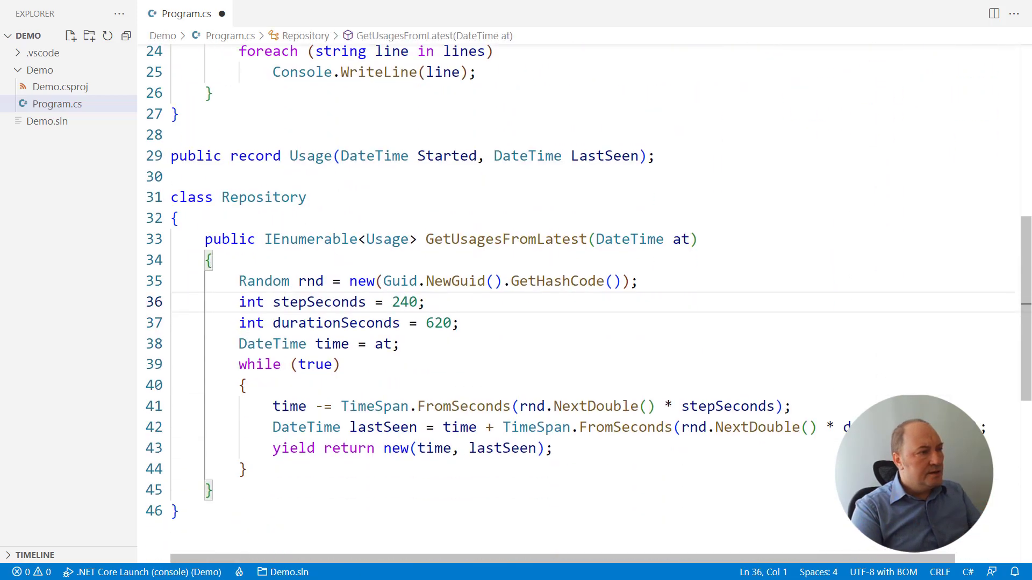